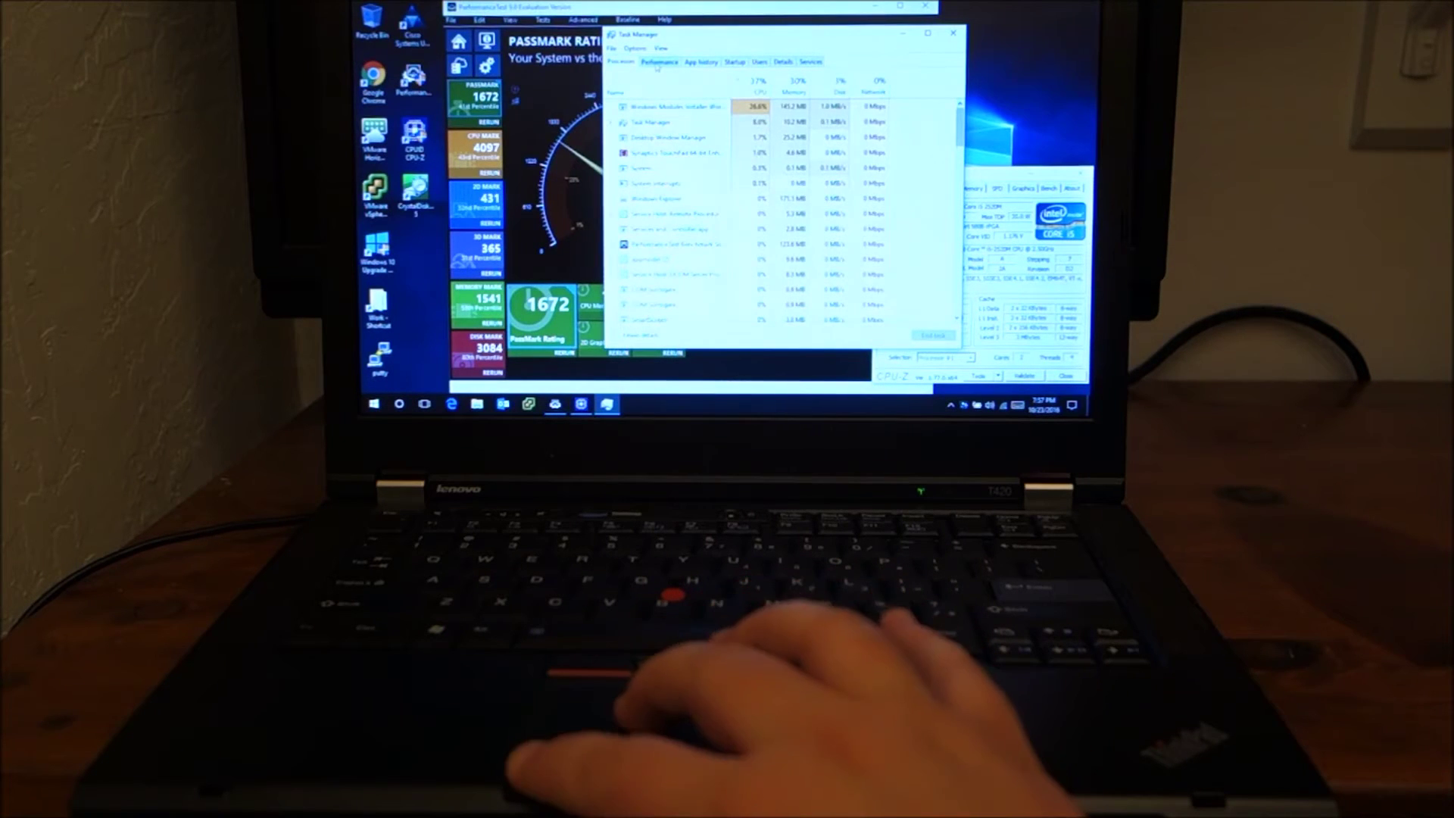
View the i5-2520M CPU performance readout, then close Task Manager to reveal the PassMark rating of 1672
click(659, 62)
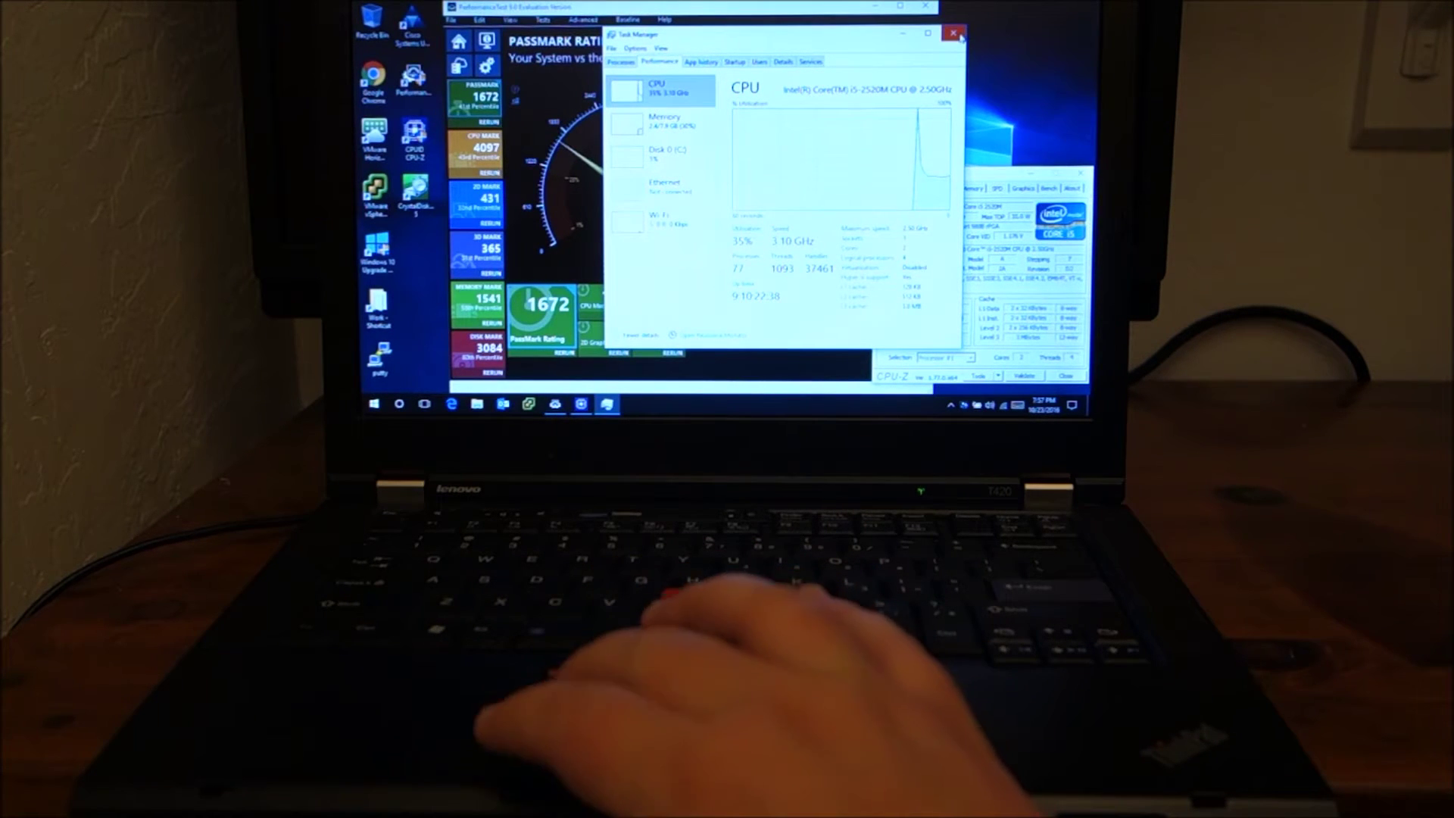
click(952, 33)
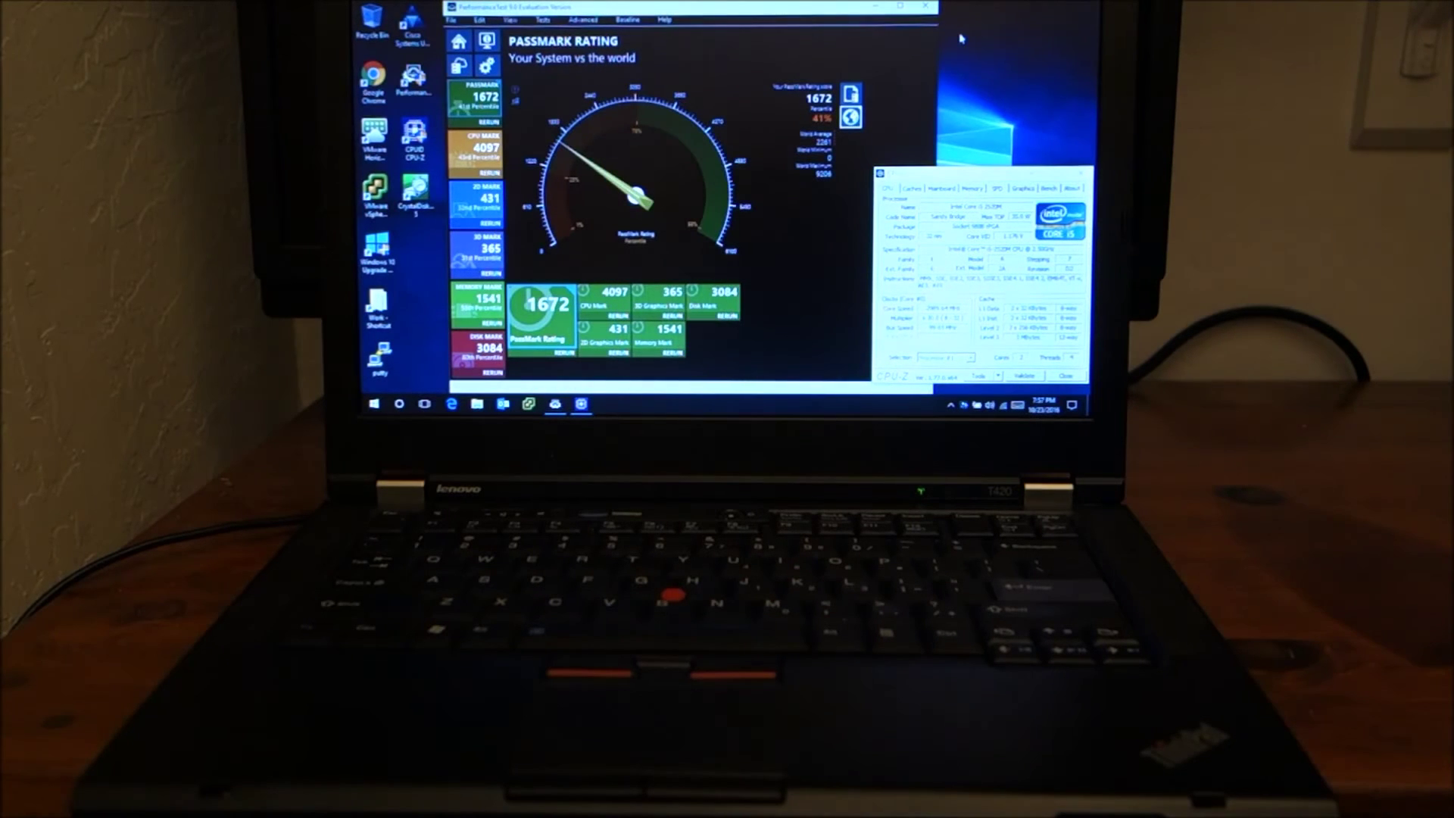